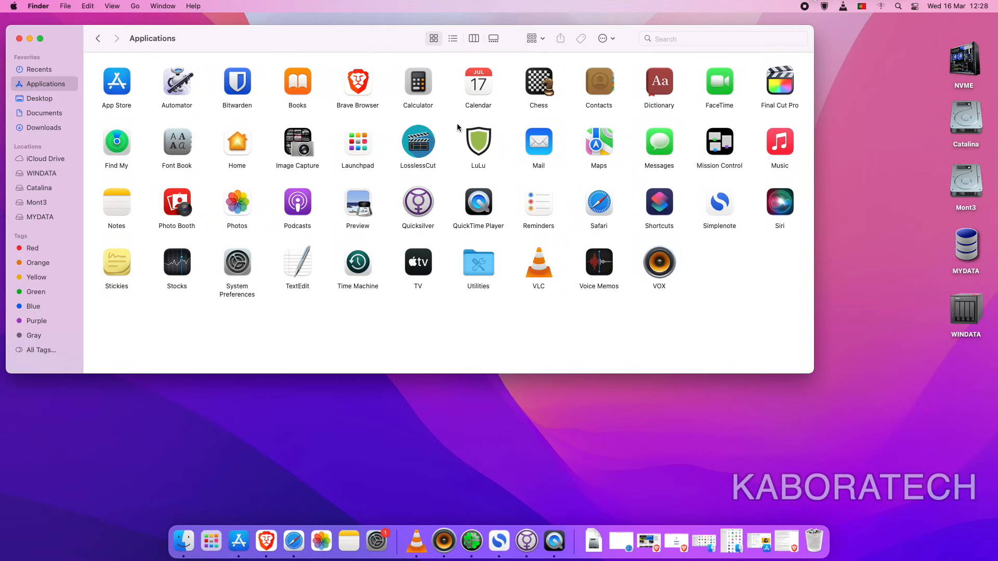
- Open Final Cut Pro from its context menu, triggering the 'damaged' warning
right_click(780, 82)
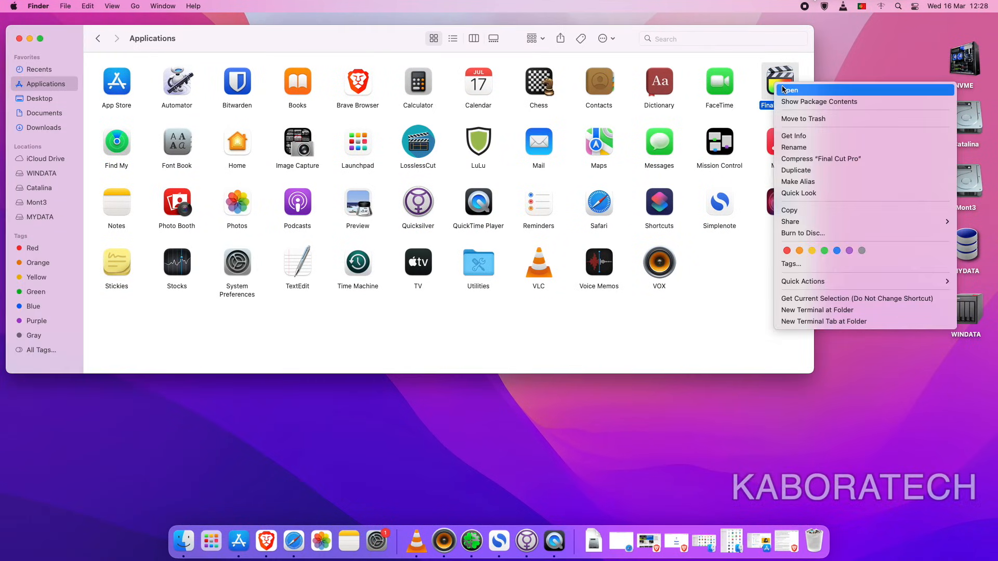
left_click(576, 293)
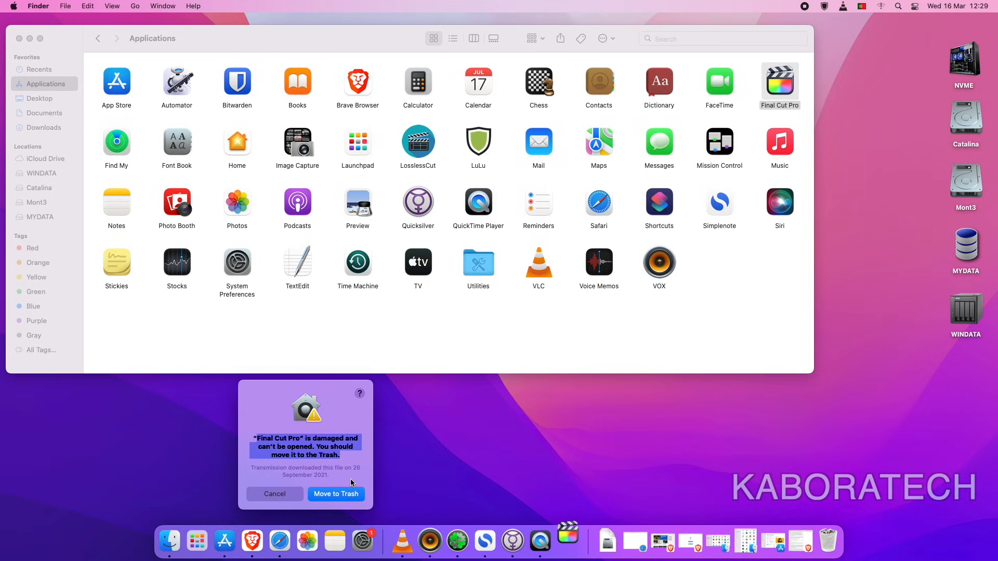
- Cancel the damaged-app alert for Final Cut Pro
left_click(275, 494)
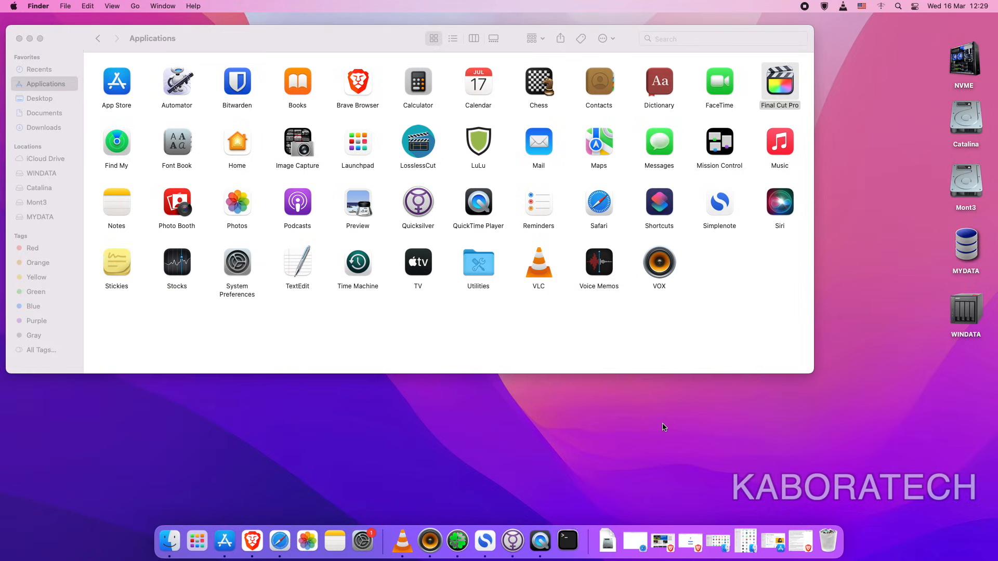
left_click(567, 541)
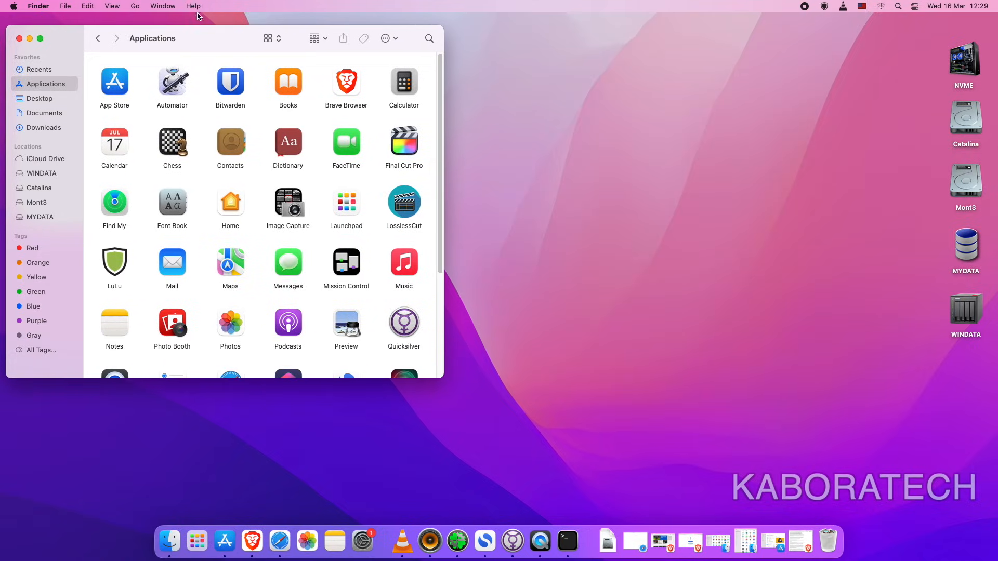
- Bring up a Terminal window and place it beside the Applications window
left_click(566, 541)
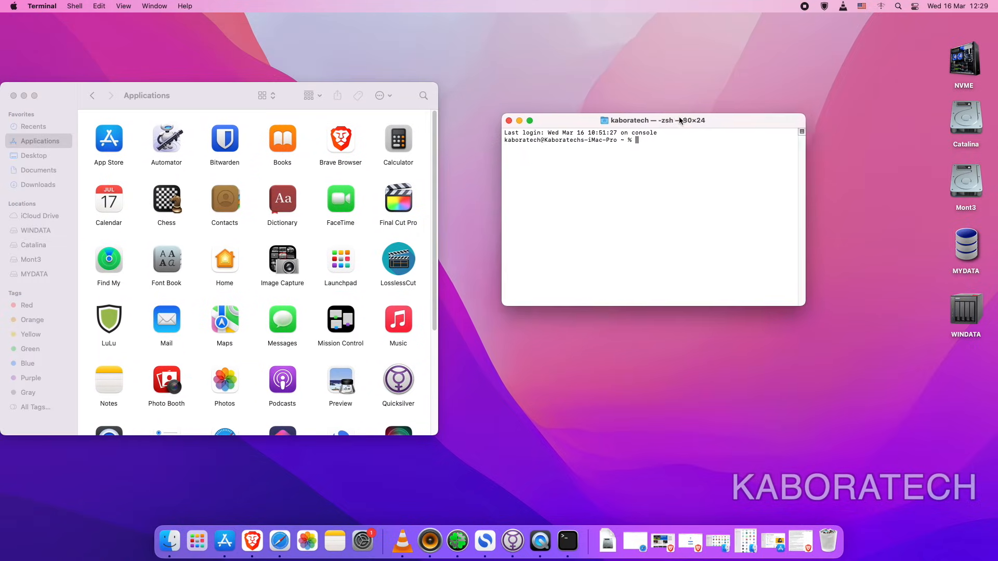
left_click_drag(653, 120, 624, 91)
type("sudo spctl --master-disable")
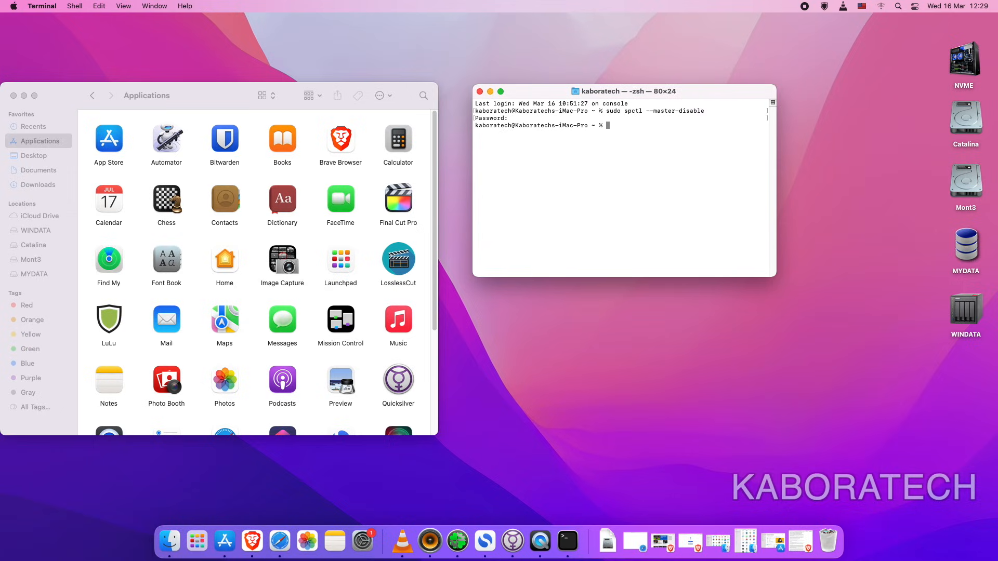
mouse_move(864, 248)
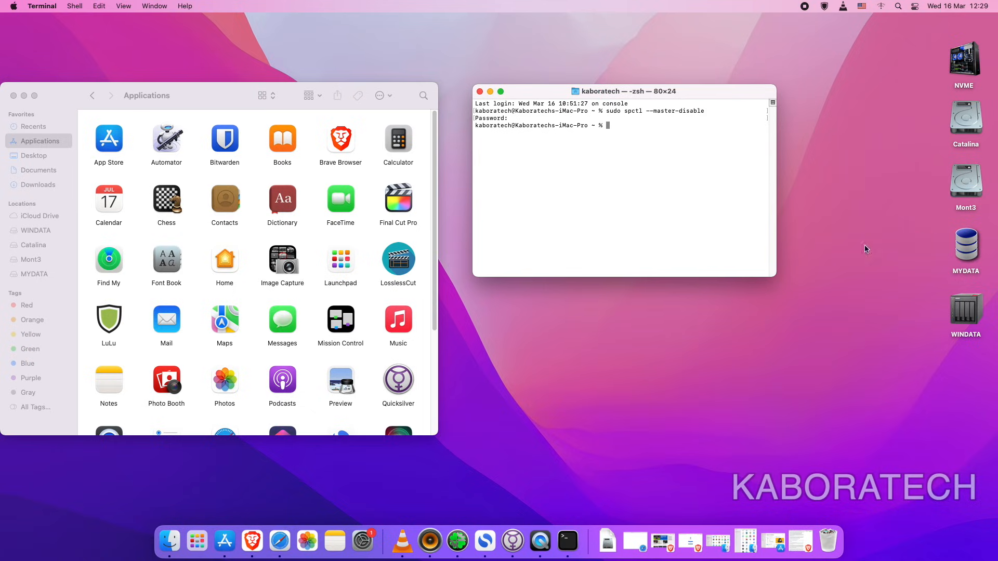
- Run 'xattr -cr' on Final Cut Pro.app using its dragged-in path
left_click(397, 199)
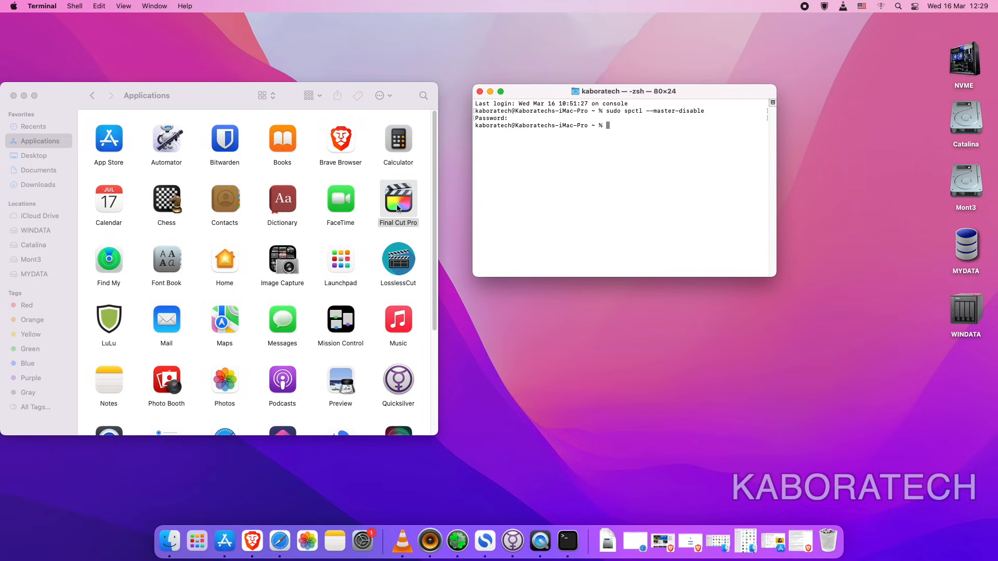
left_click_drag(398, 201, 646, 350)
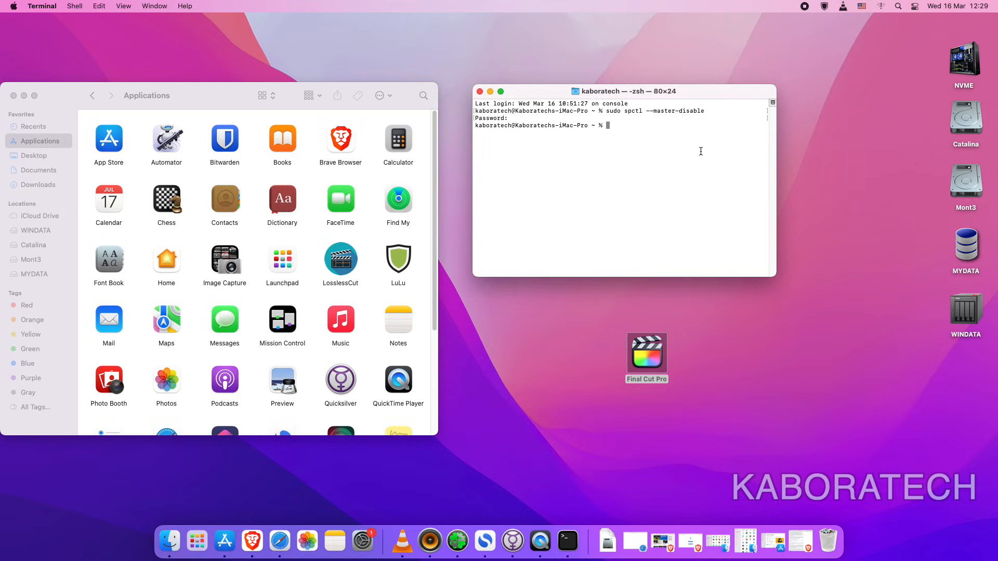
type("xattr -cr")
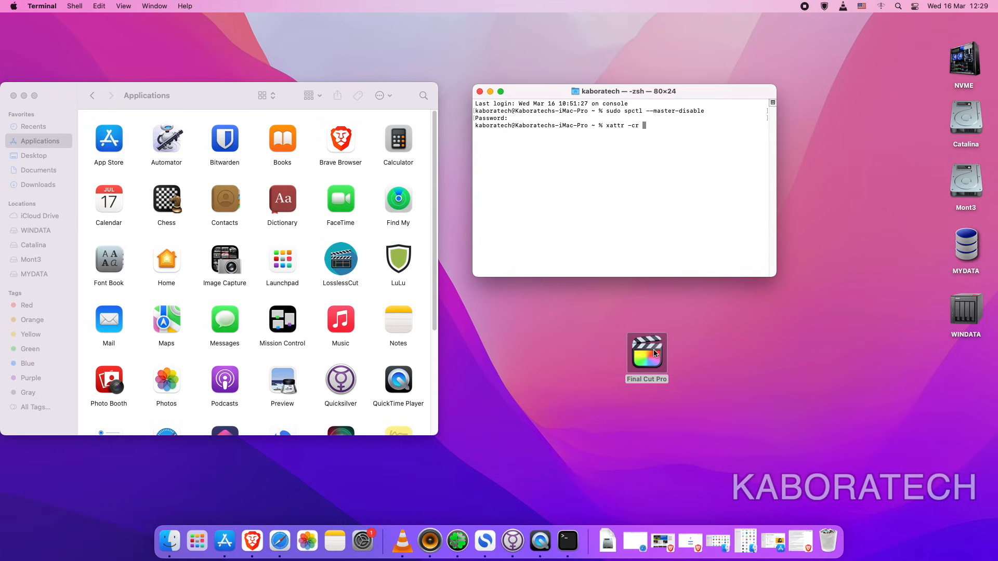
left_click_drag(646, 353, 663, 239)
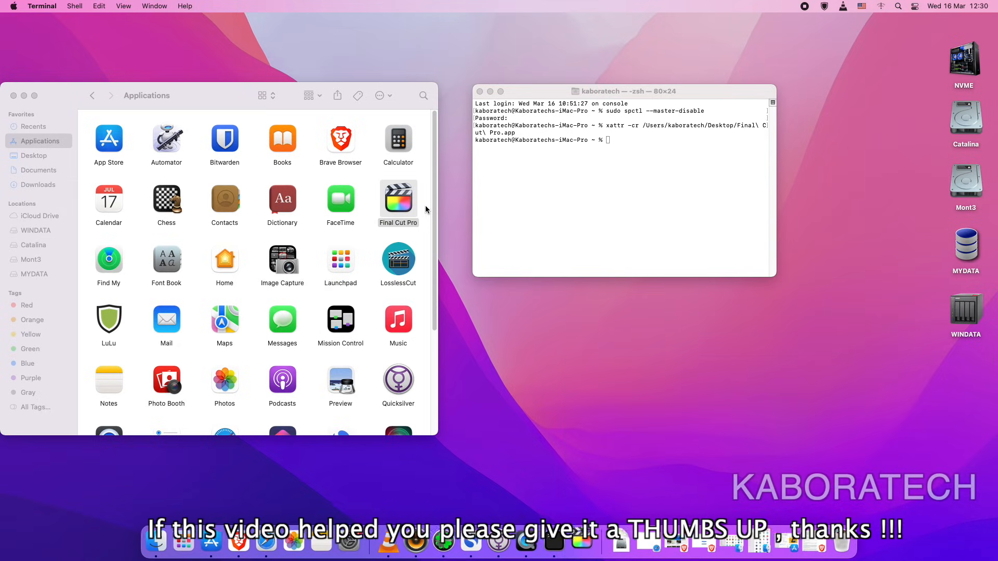
- Launch Final Cut Pro and dismiss the What's New window
double_click(398, 199)
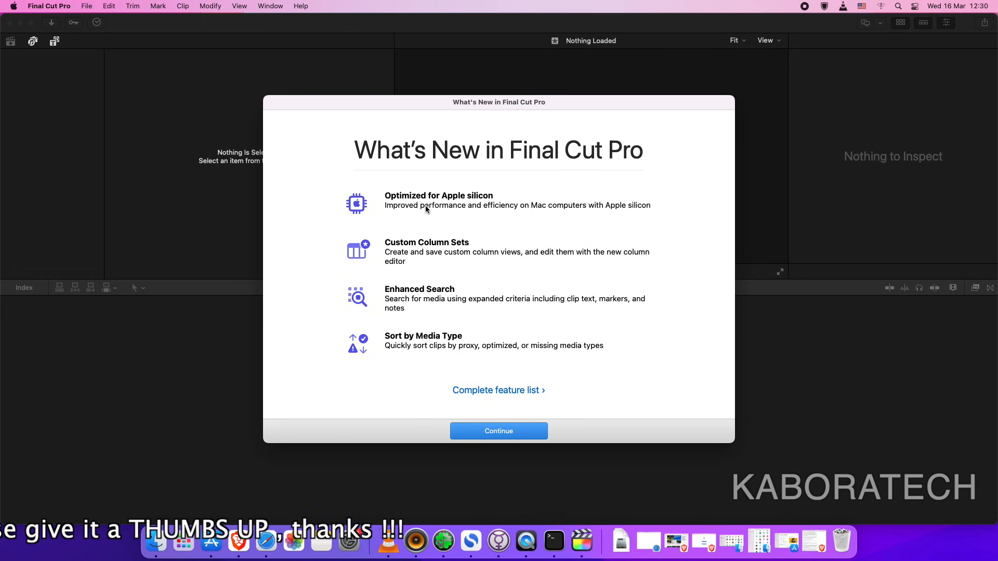
left_click(499, 431)
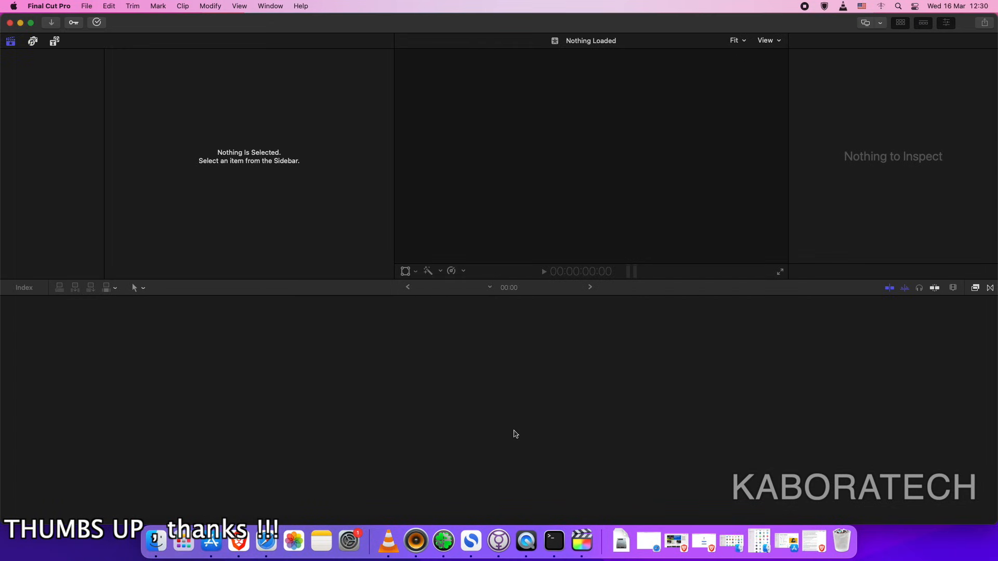